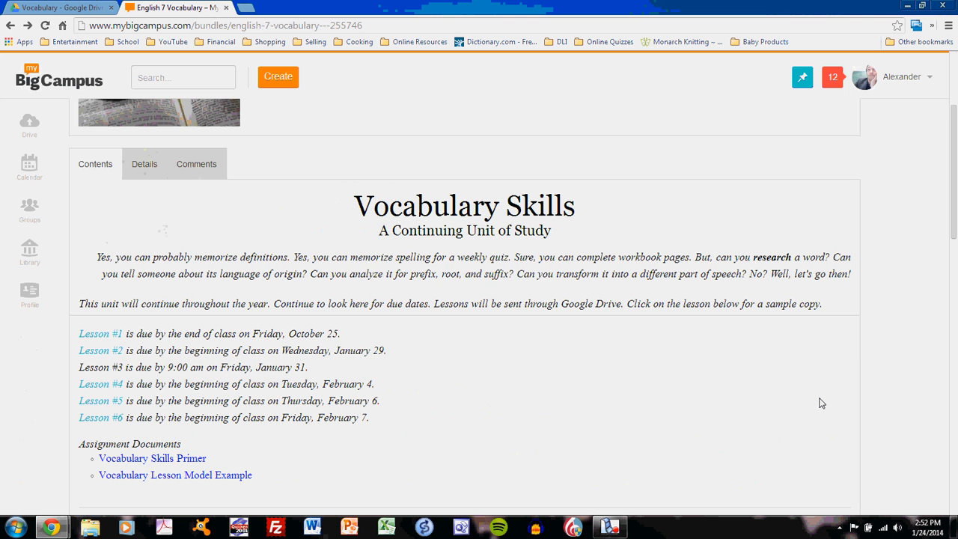
mouse_move(606, 426)
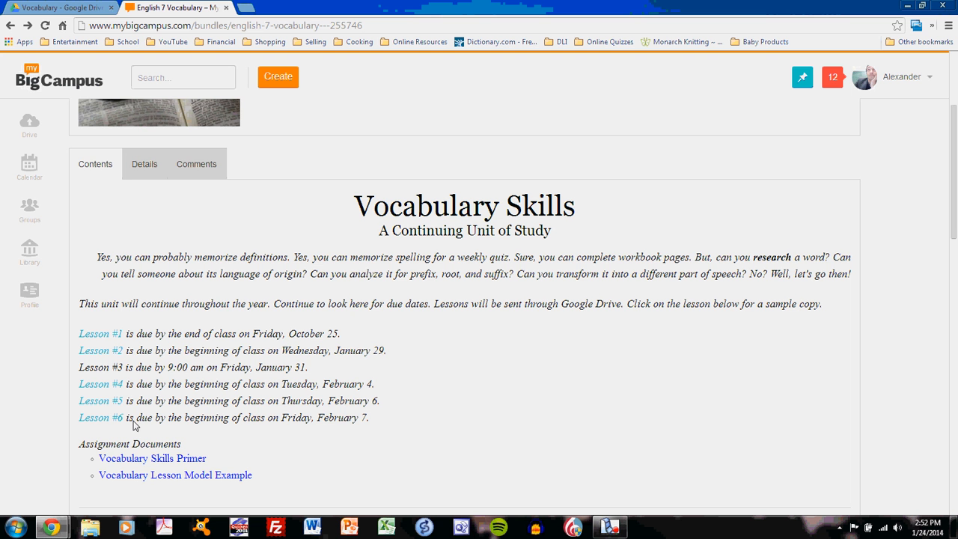
mouse_move(458, 413)
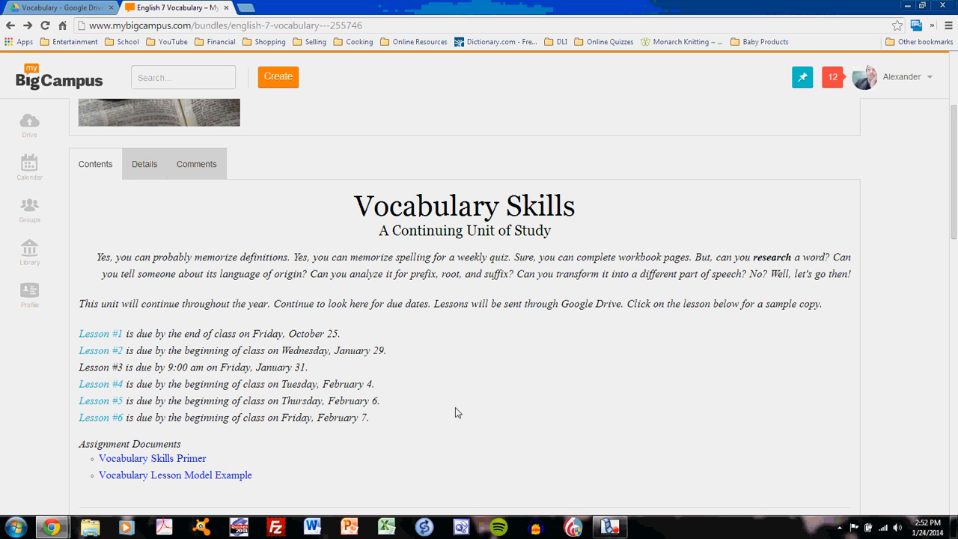
Step: Scroll the bundle page down to the Introduction videos and Skill #1: Word Analysis lesson links
scroll(down, 3)
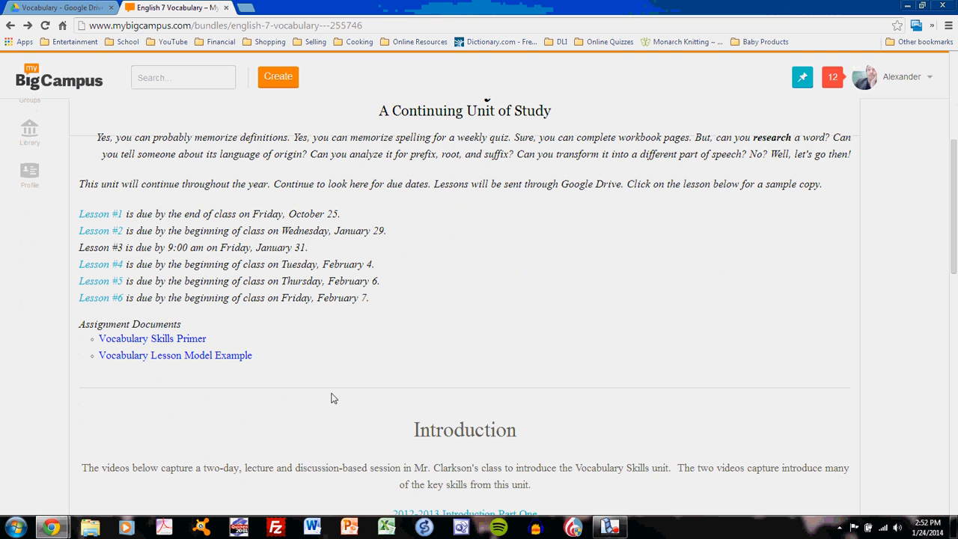
mouse_move(332, 373)
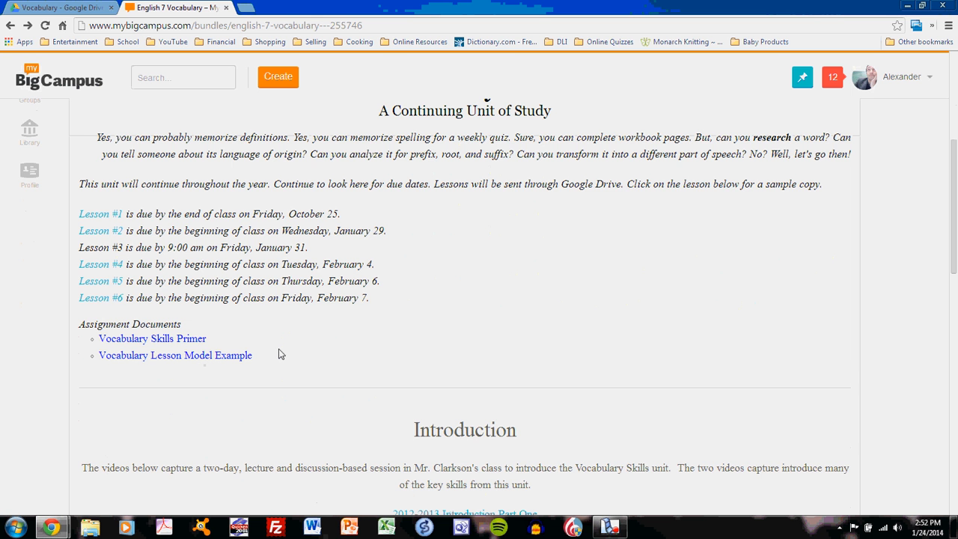
scroll(down, 3)
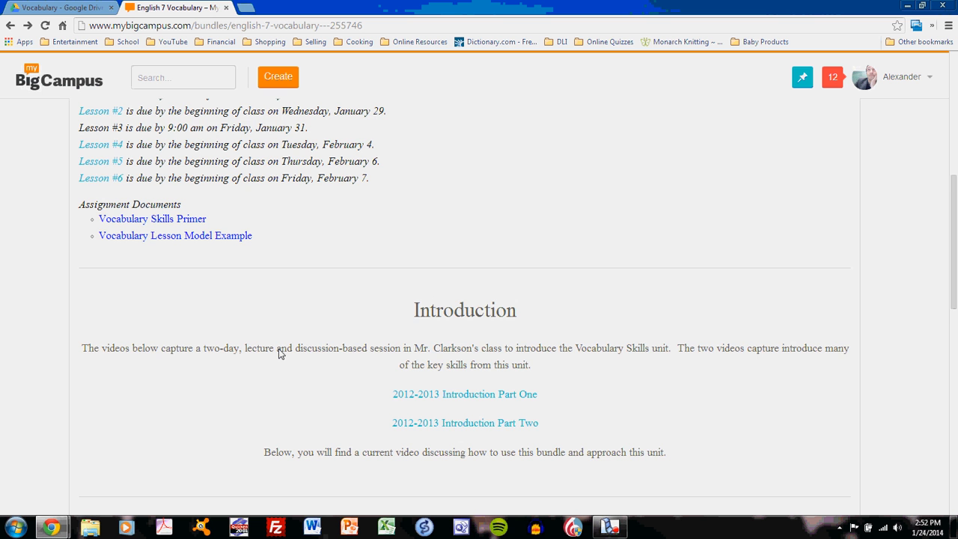
scroll(down, 3)
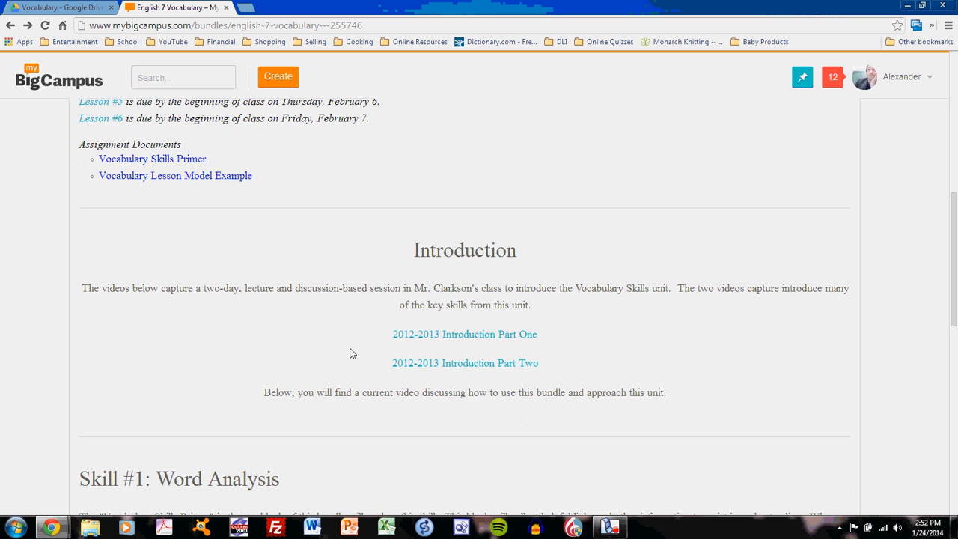
scroll(down, 3)
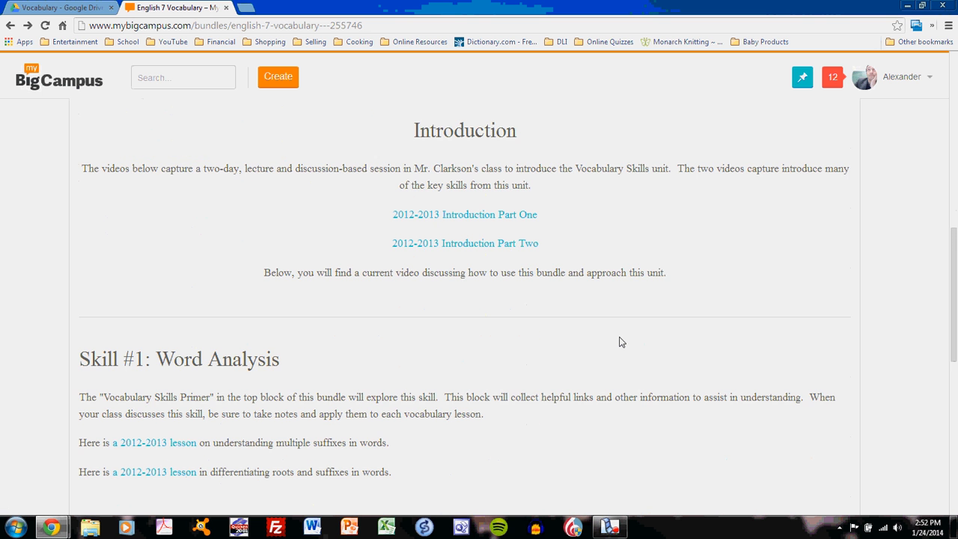
scroll(down, 3)
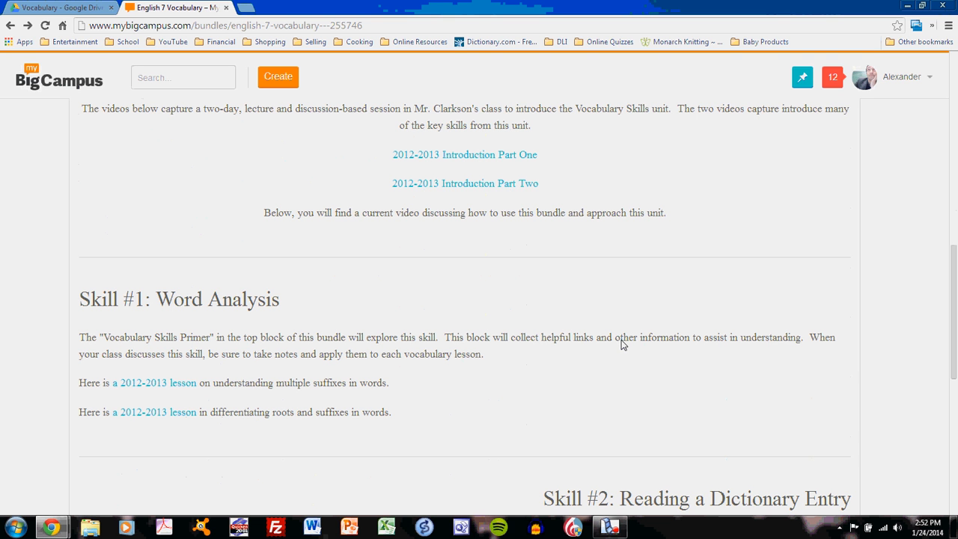
mouse_move(613, 360)
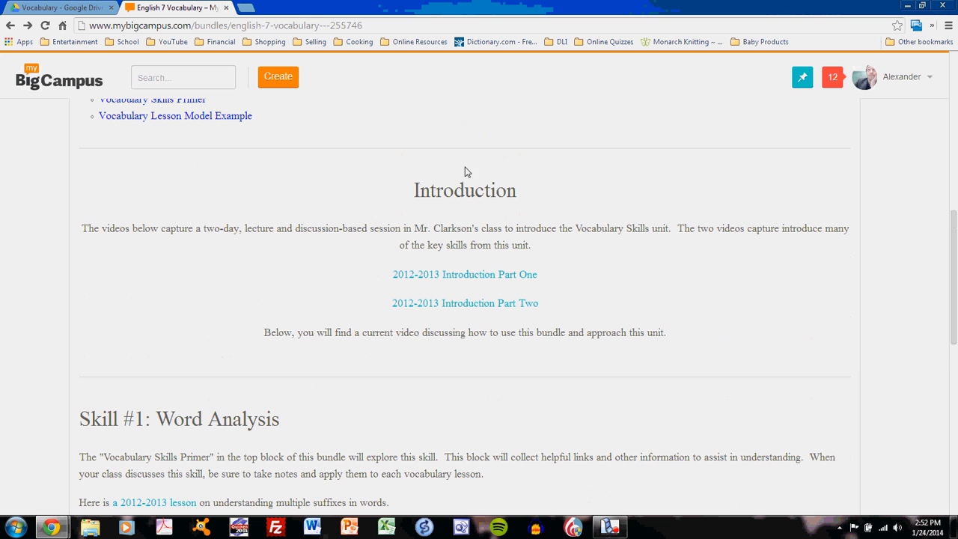
scroll(down, 3)
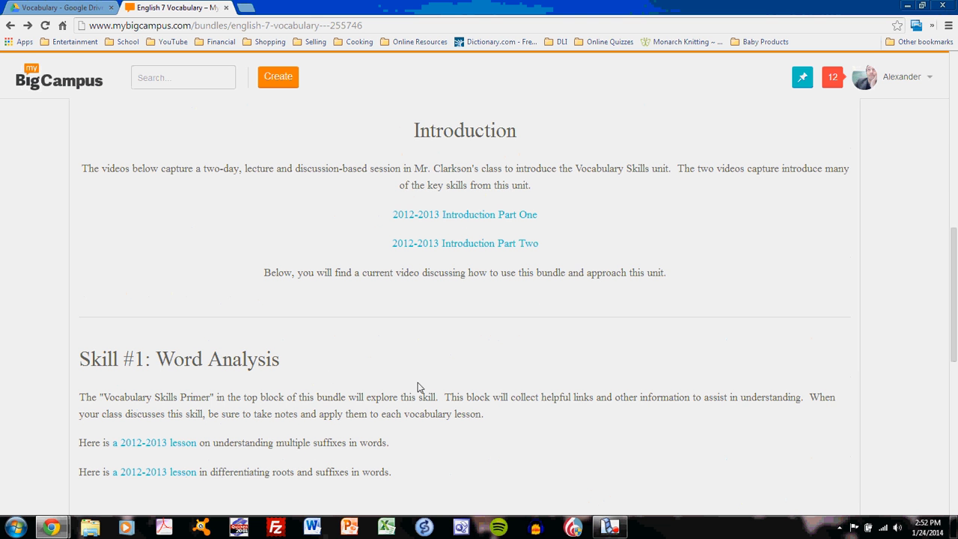
mouse_move(330, 377)
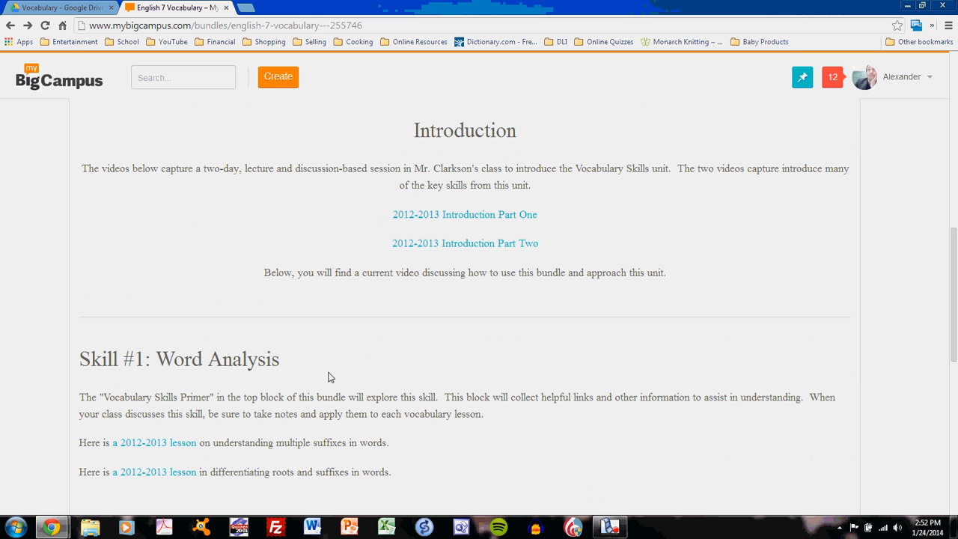
mouse_move(276, 371)
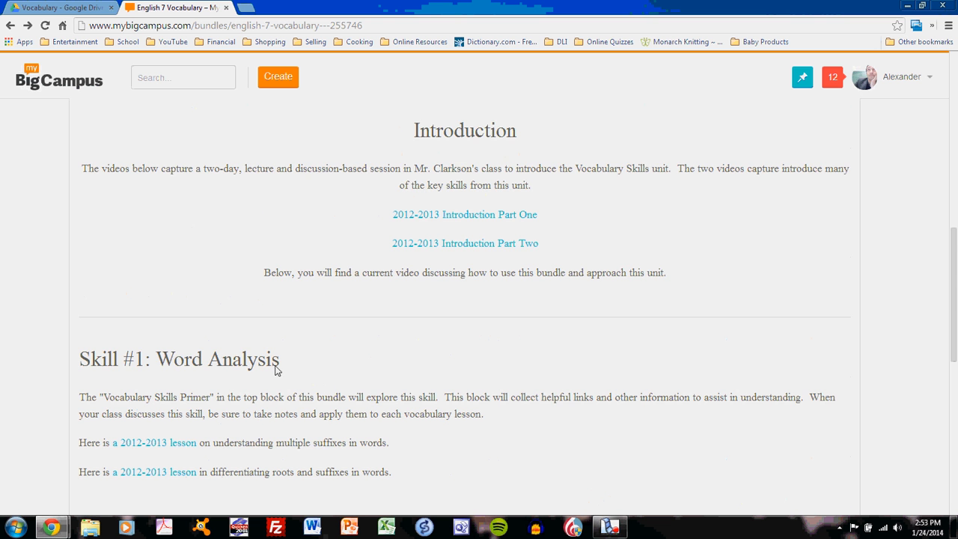
Step: Scroll further down through the Skill #2 to Skill #4 sections to the bottom of the page
scroll(down, 3)
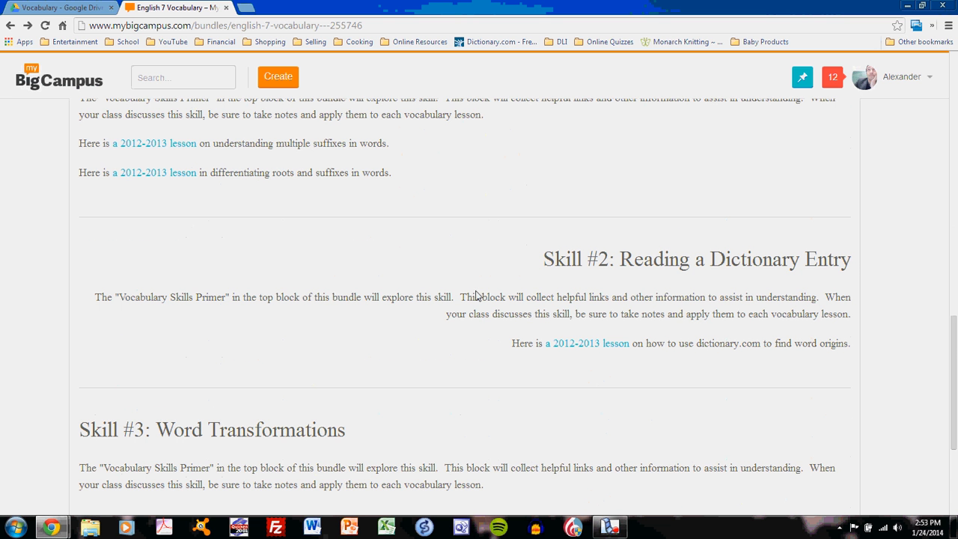
scroll(down, 3)
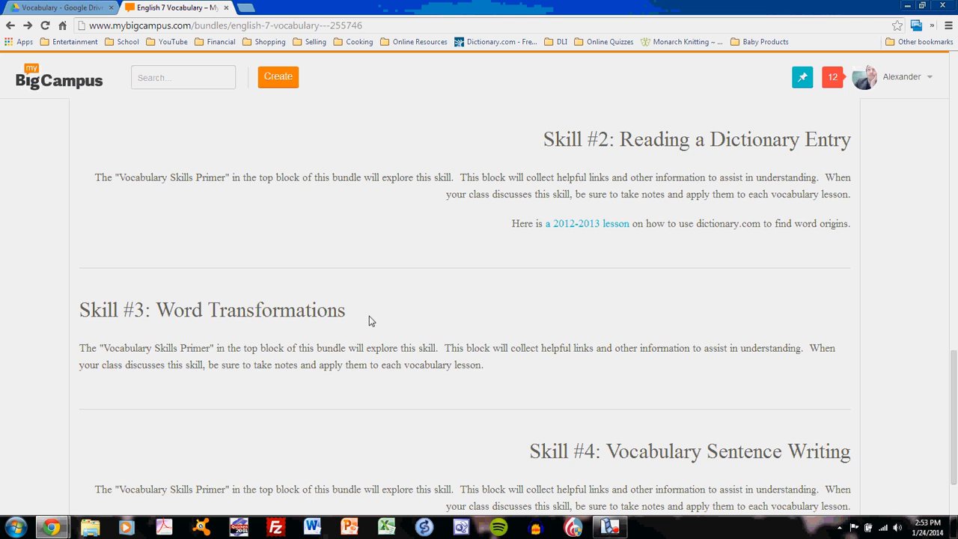
scroll(down, 3)
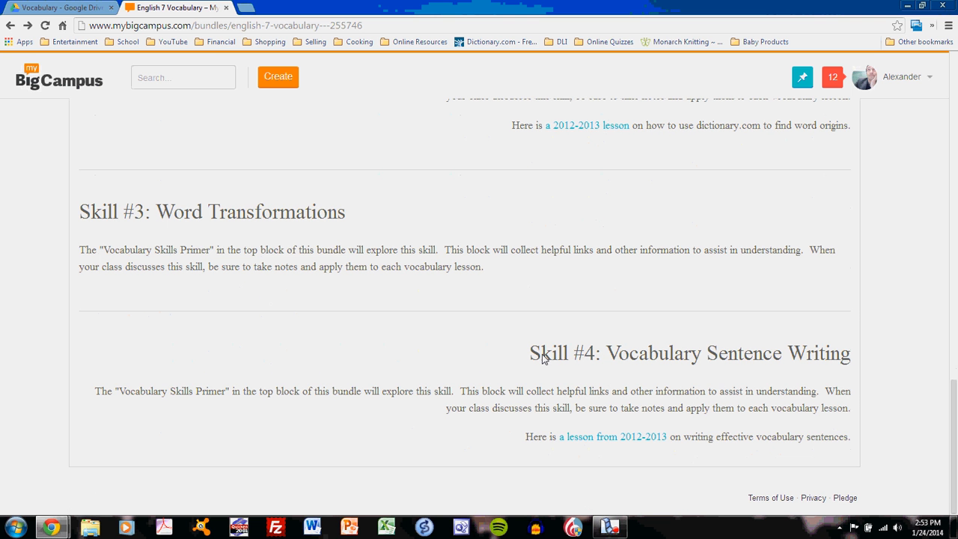
mouse_move(697, 362)
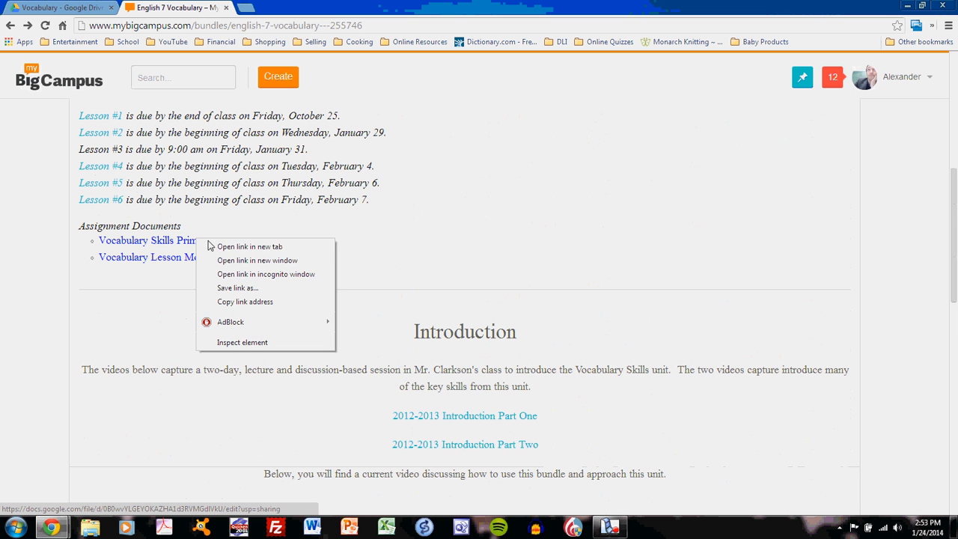
Step: Open the Vocabulary Skills Primer in a new tab and switch to the 7 Vocab Skills.pdf tab
click(248, 246)
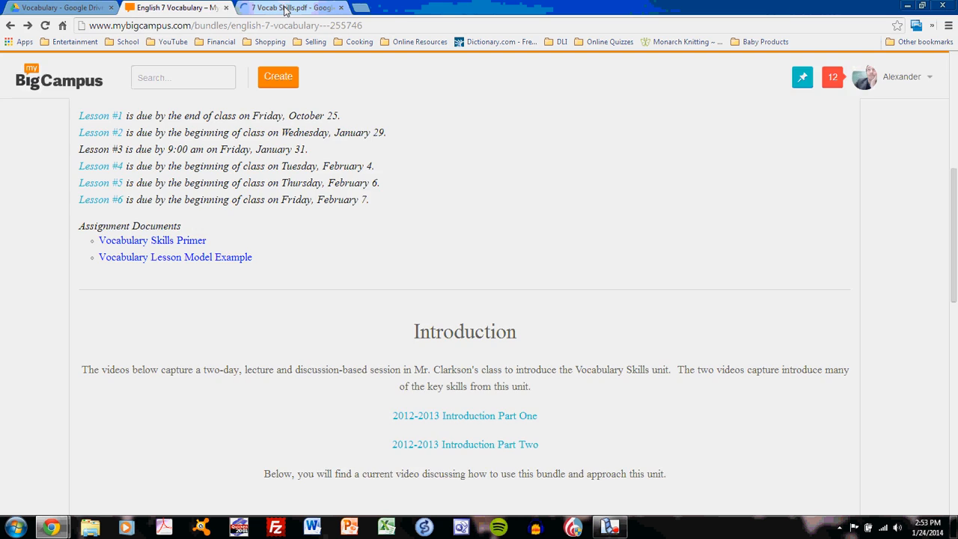
click(291, 8)
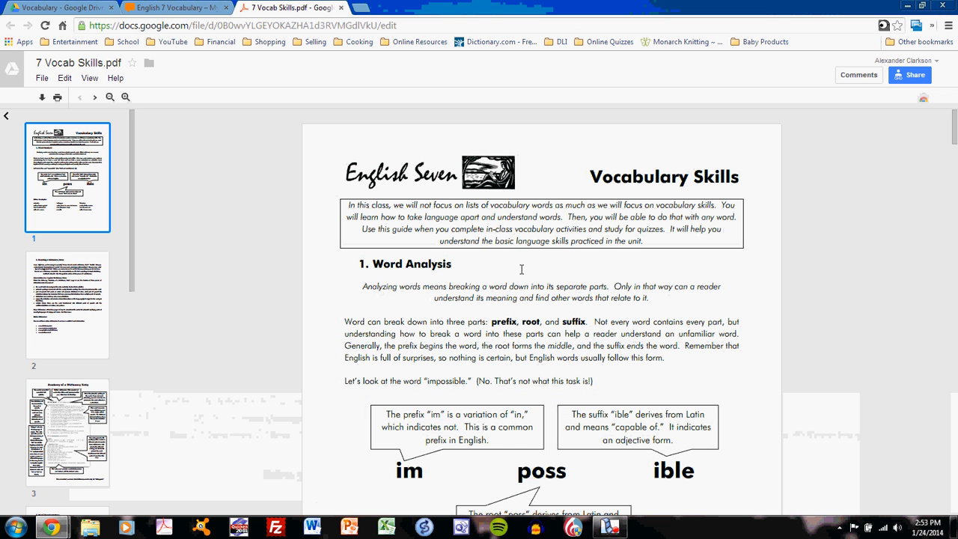
Step: Page through the PDF past Word Transformations to section 4, Sentence Writing, and its criteria
scroll(down, 3)
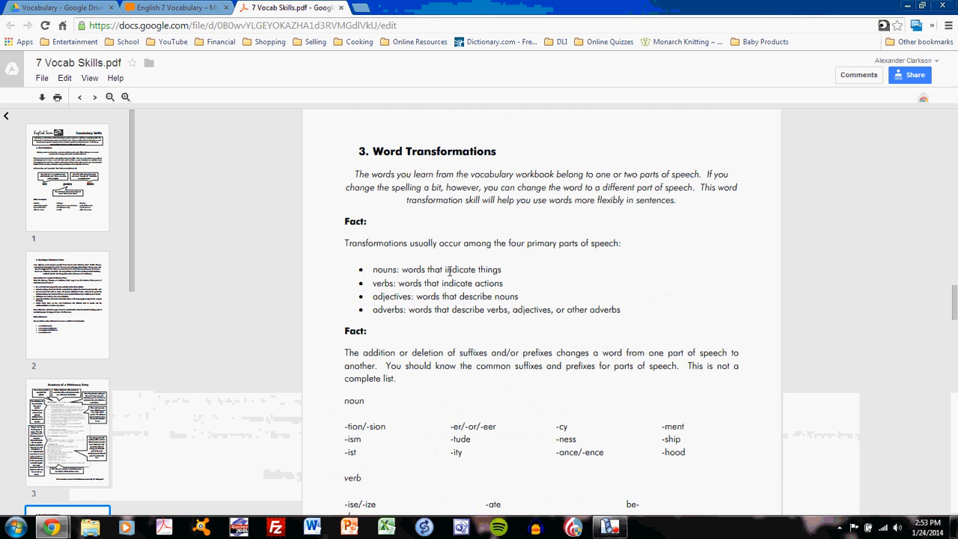
scroll(down, 3)
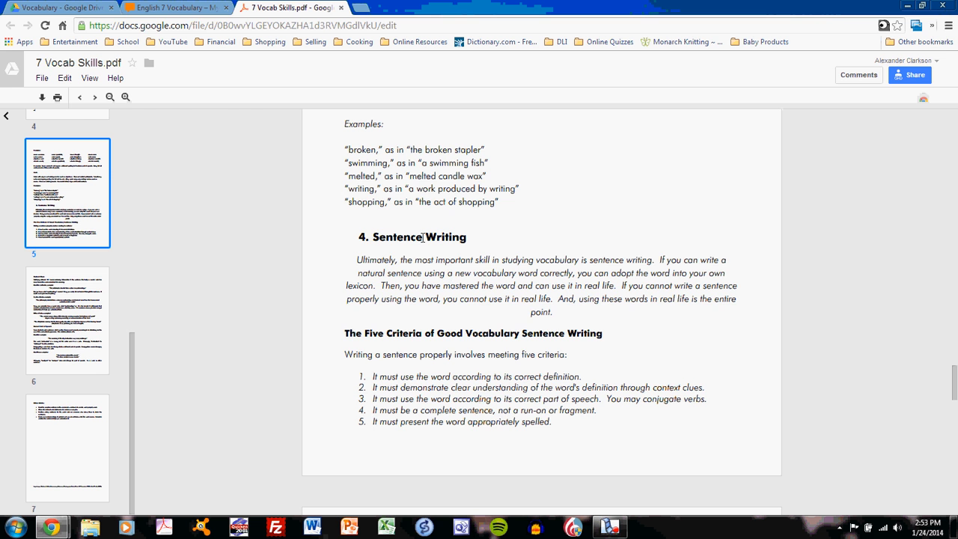
Step: Switch back to the English 7 Vocabulary tab and scroll to the bundle title
click(173, 7)
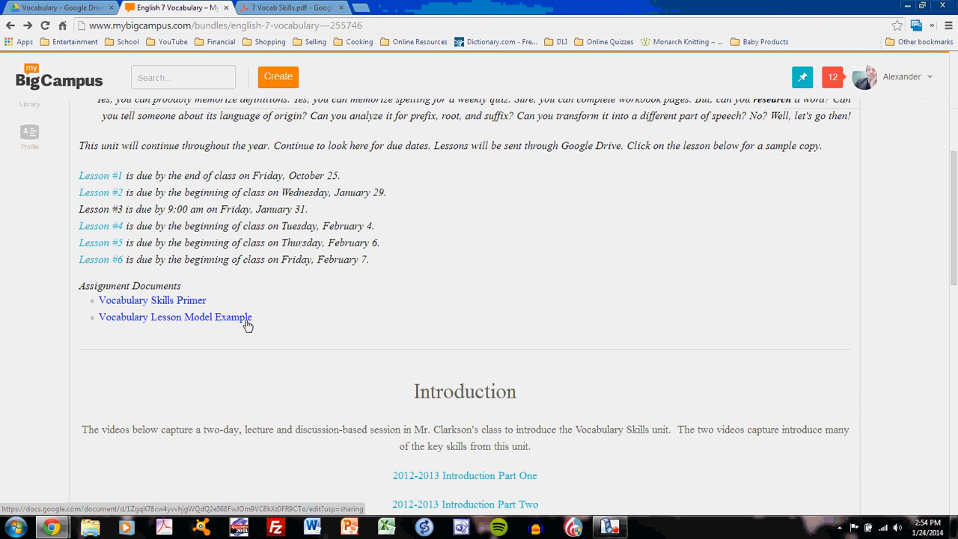
mouse_move(403, 296)
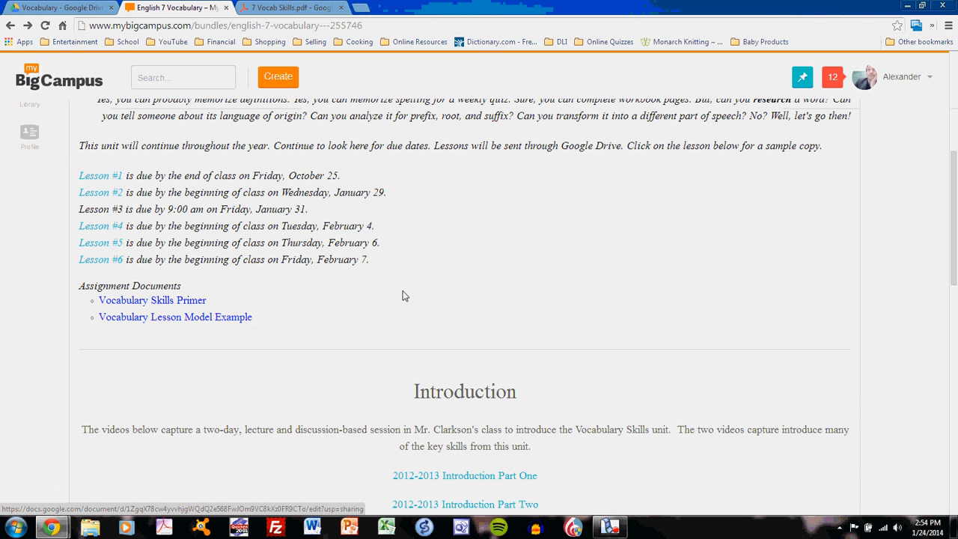
scroll(up, 3)
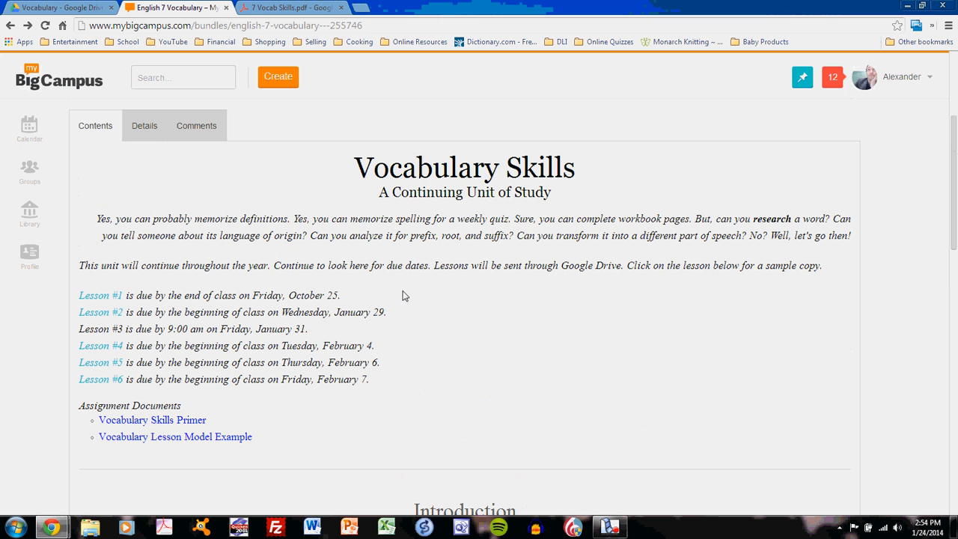